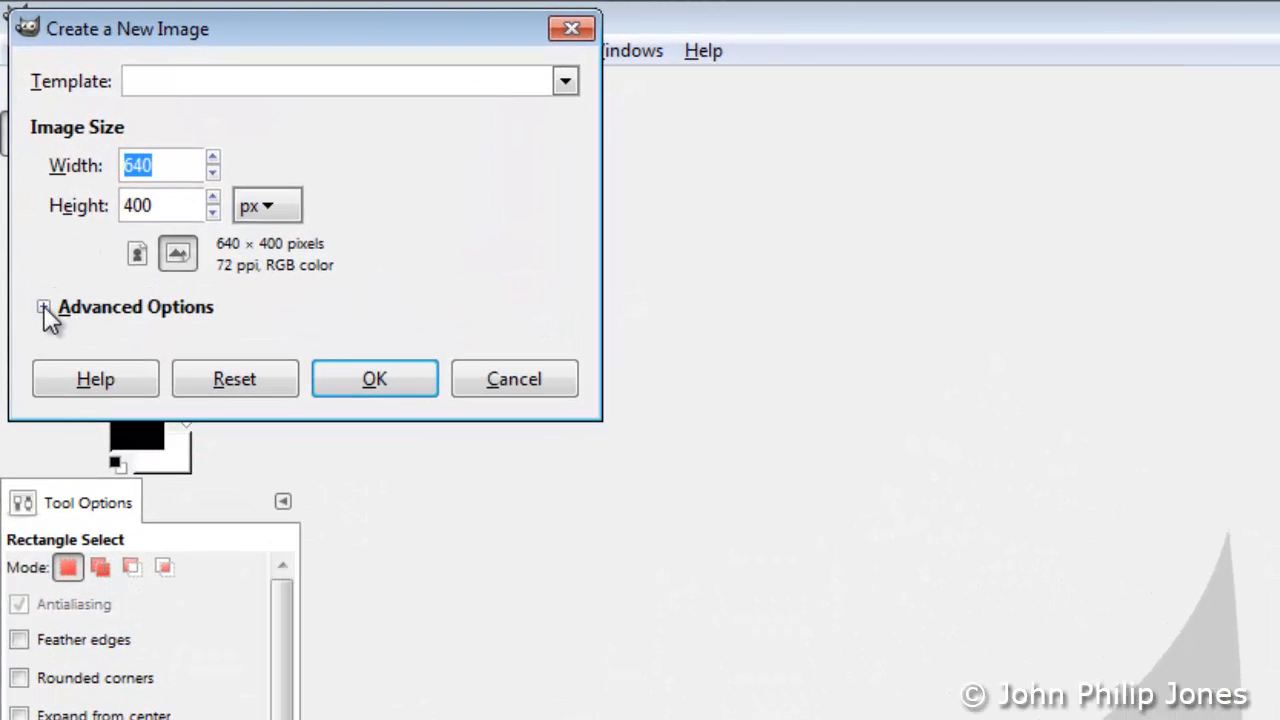
- Create a new 640×400 image filled with the black foreground colour via Advanced Options
left_click(44, 308)
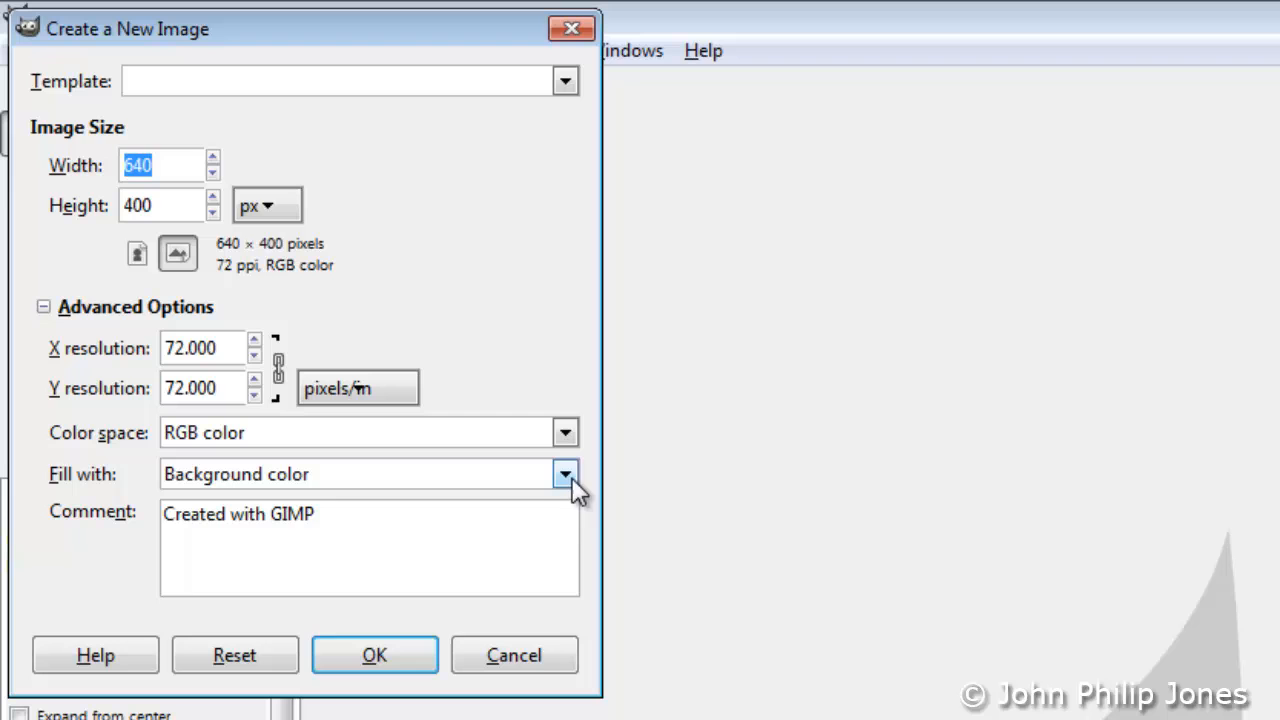
left_click(564, 474)
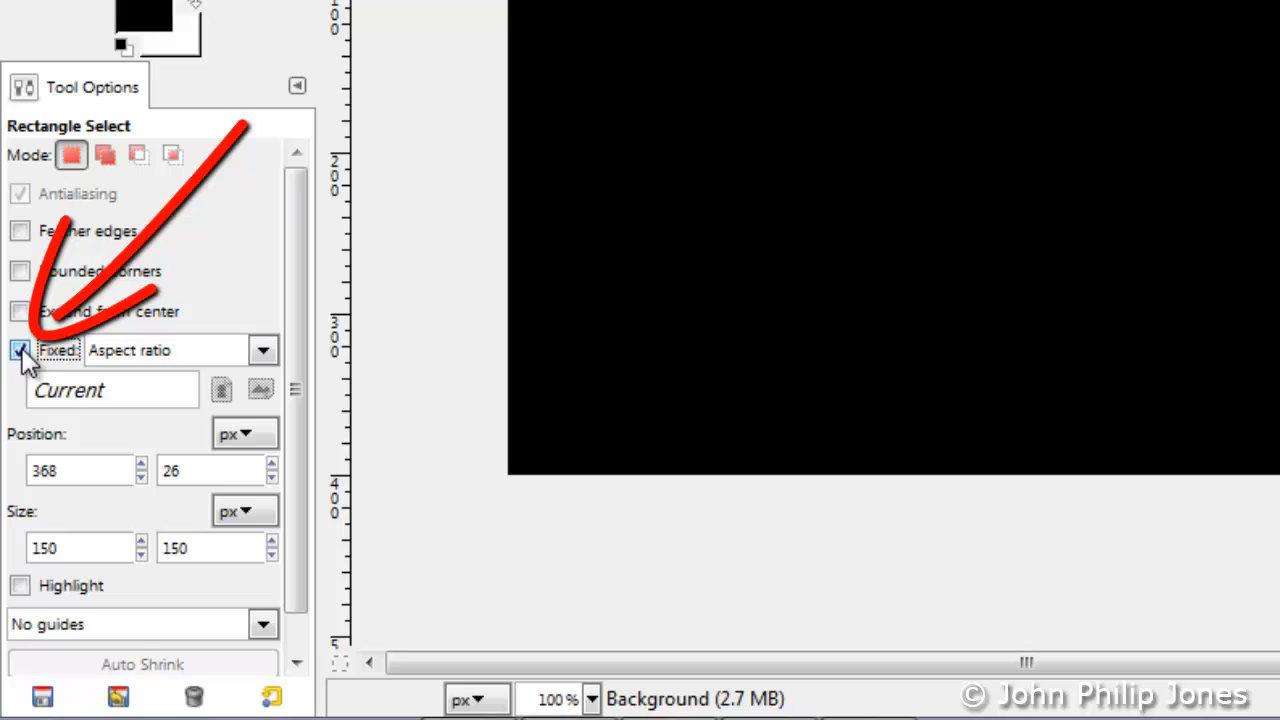
- Make a fixed-size 150×150 rectangle selection, fill it white, then clear the selection
left_click(264, 350)
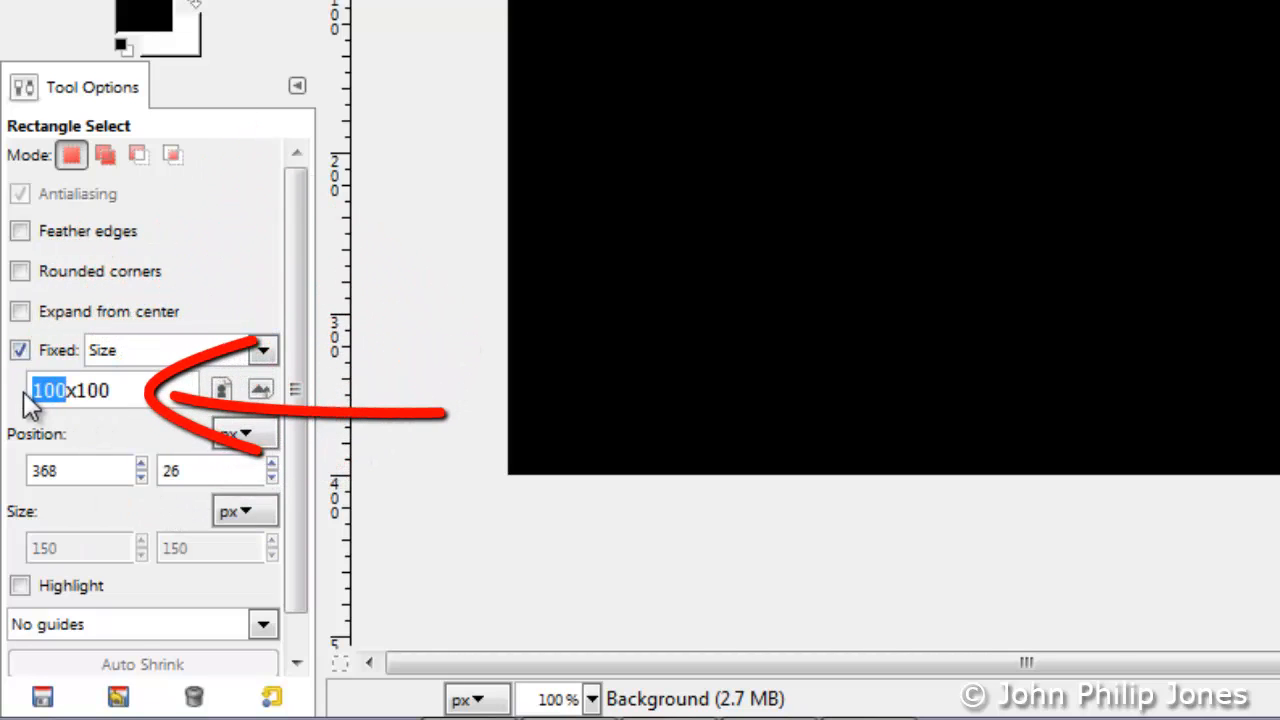
type("15")
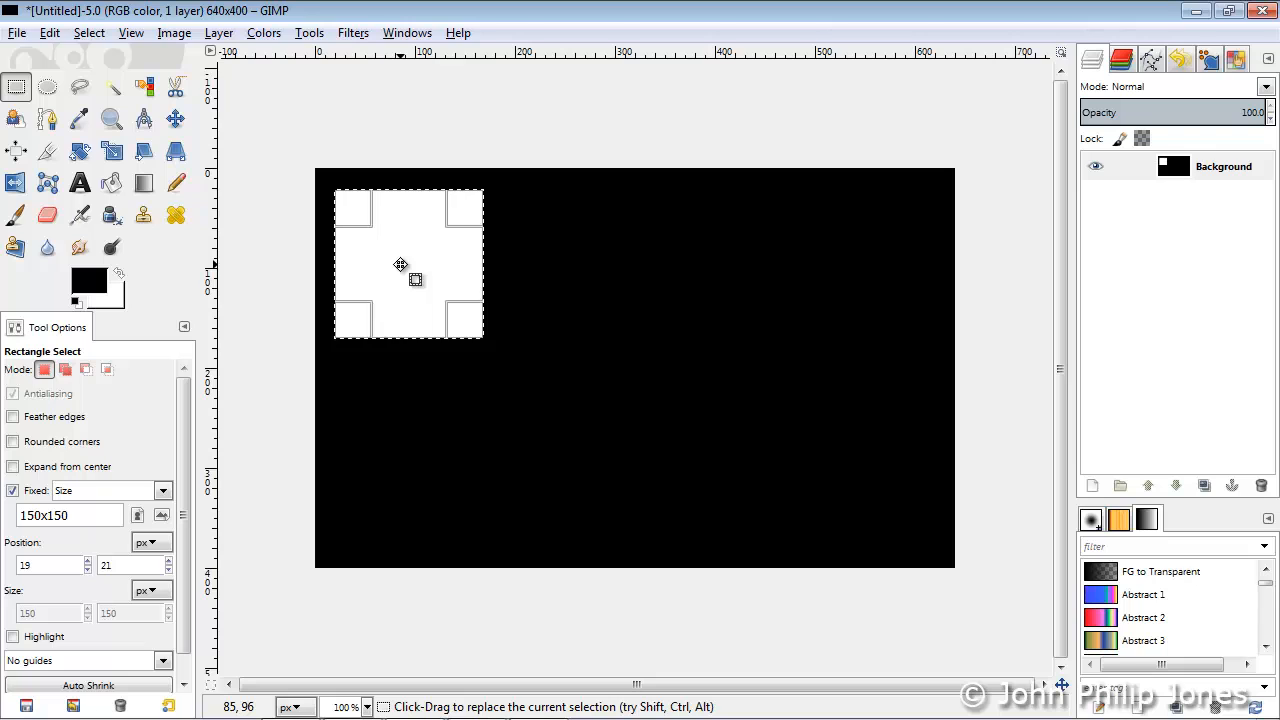
key("shift+ctrl+a")
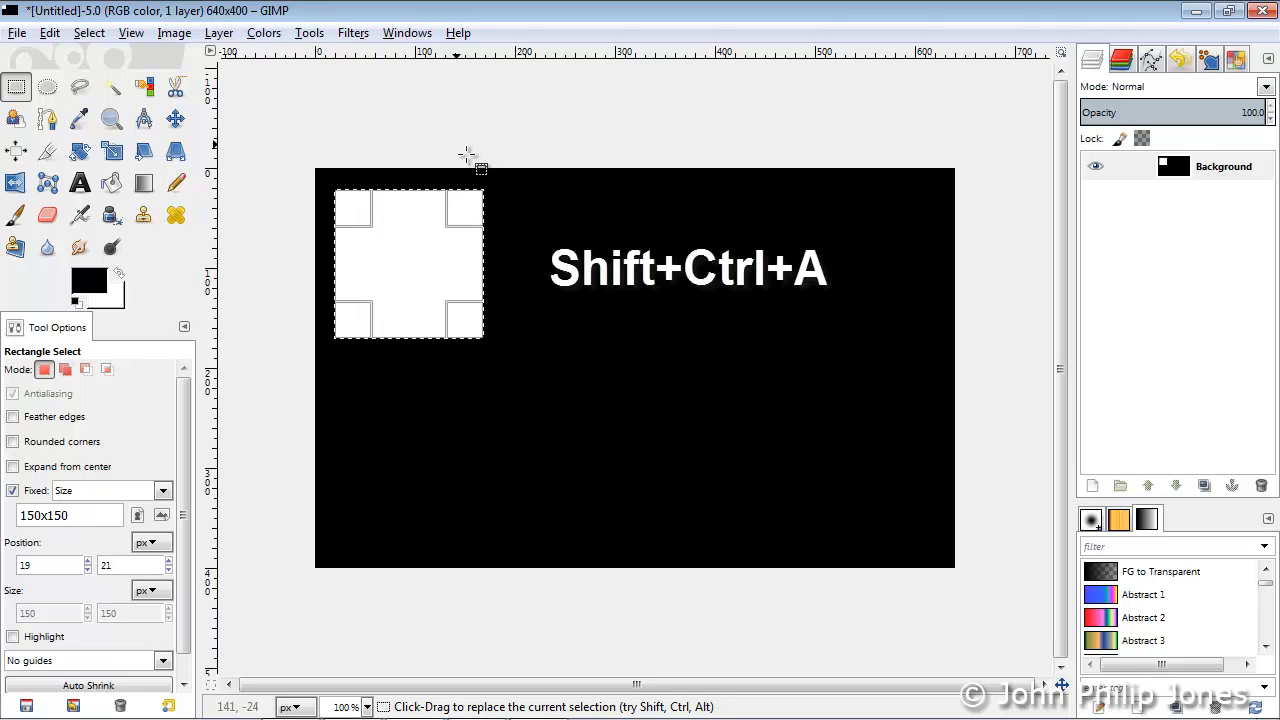
key("shift+ctrl+a")
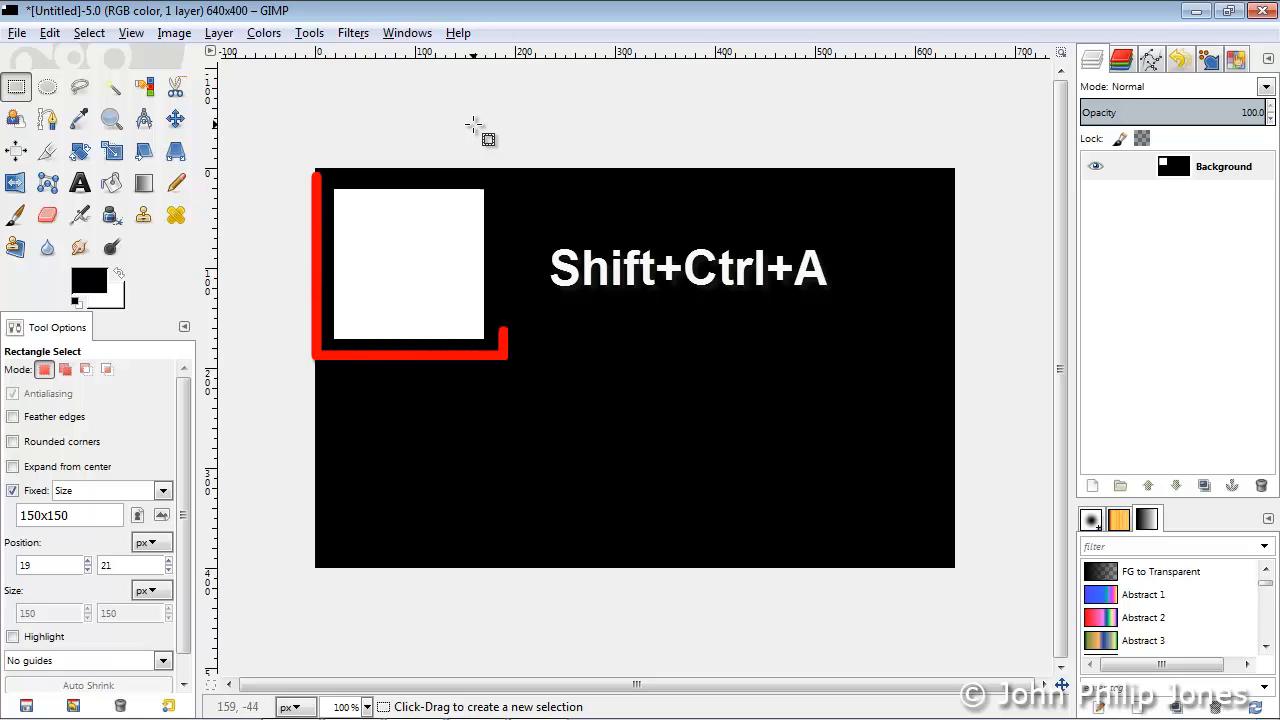
key("shift+ctrl+a")
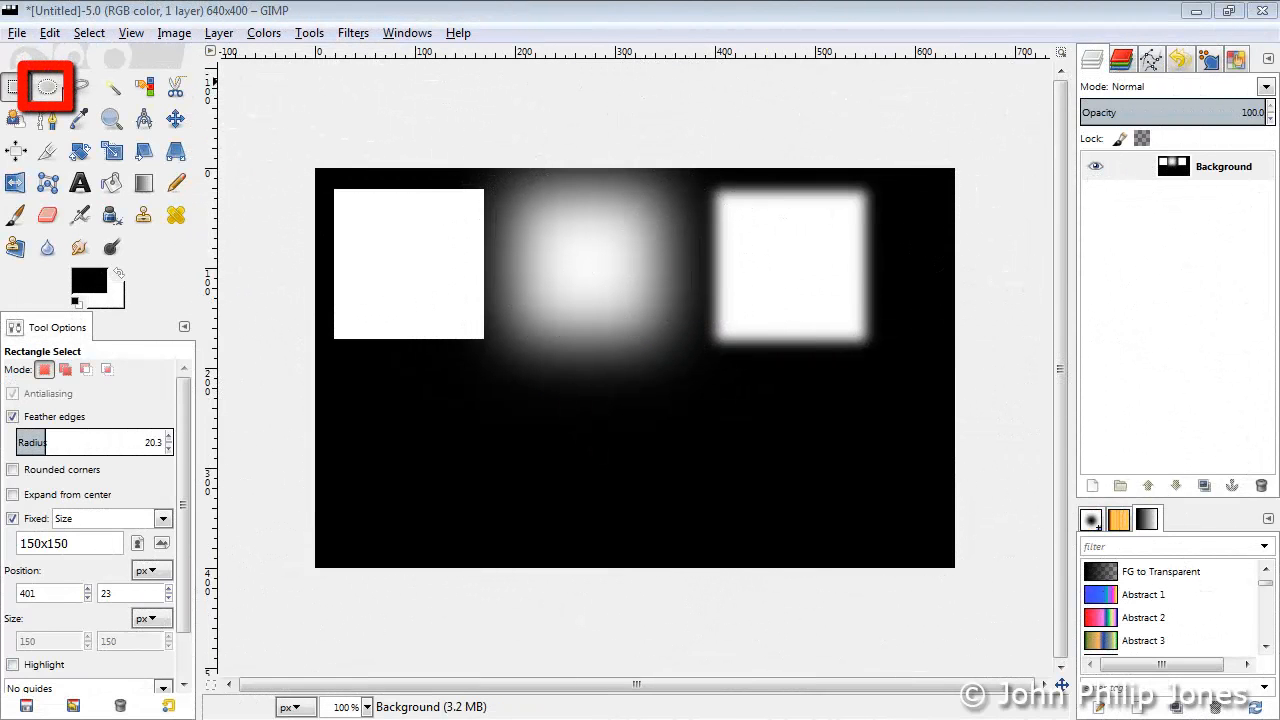
- Draw an ellipse below the white square, fill it white and deselect
left_click(46, 88)
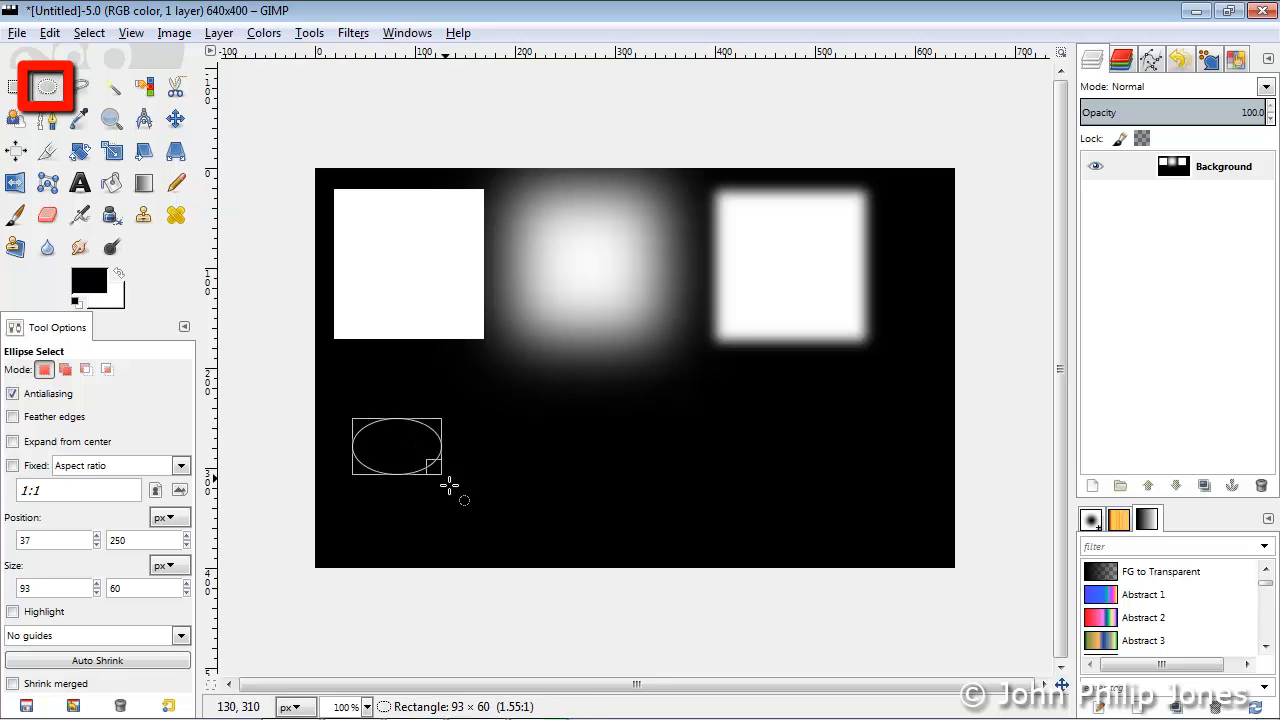
left_click_drag(424, 476, 464, 524)
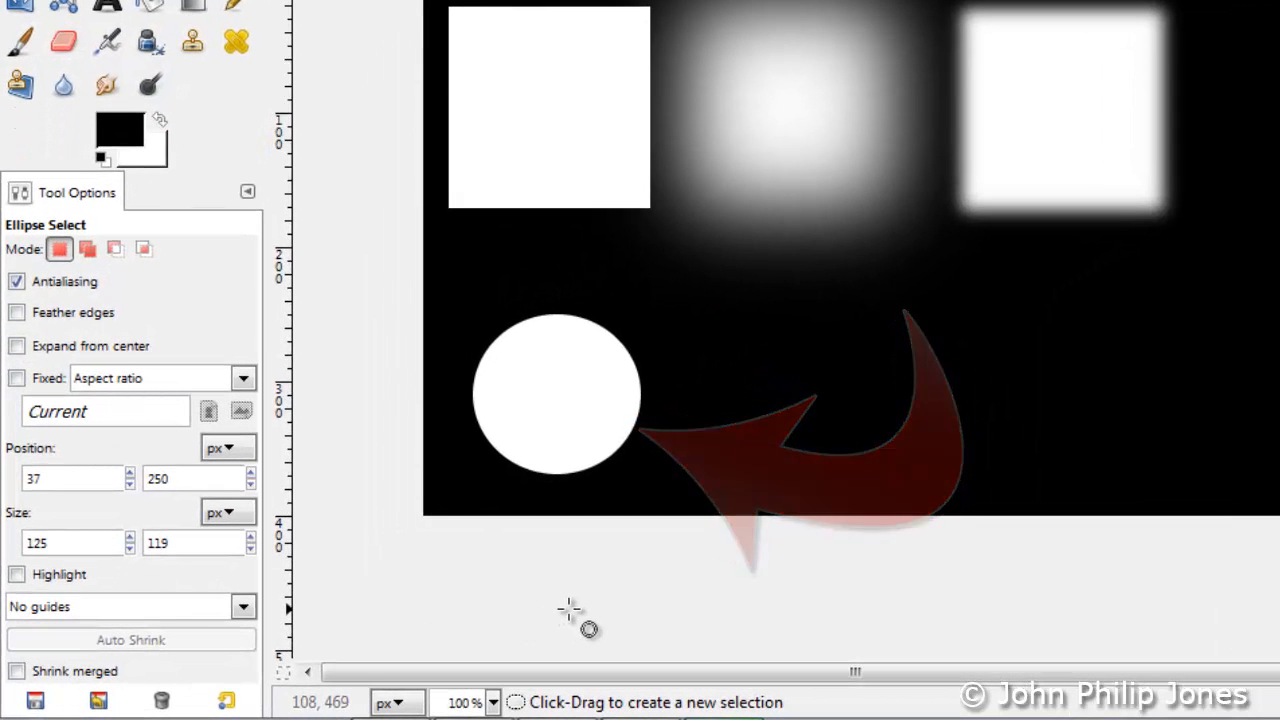
left_click(16, 312)
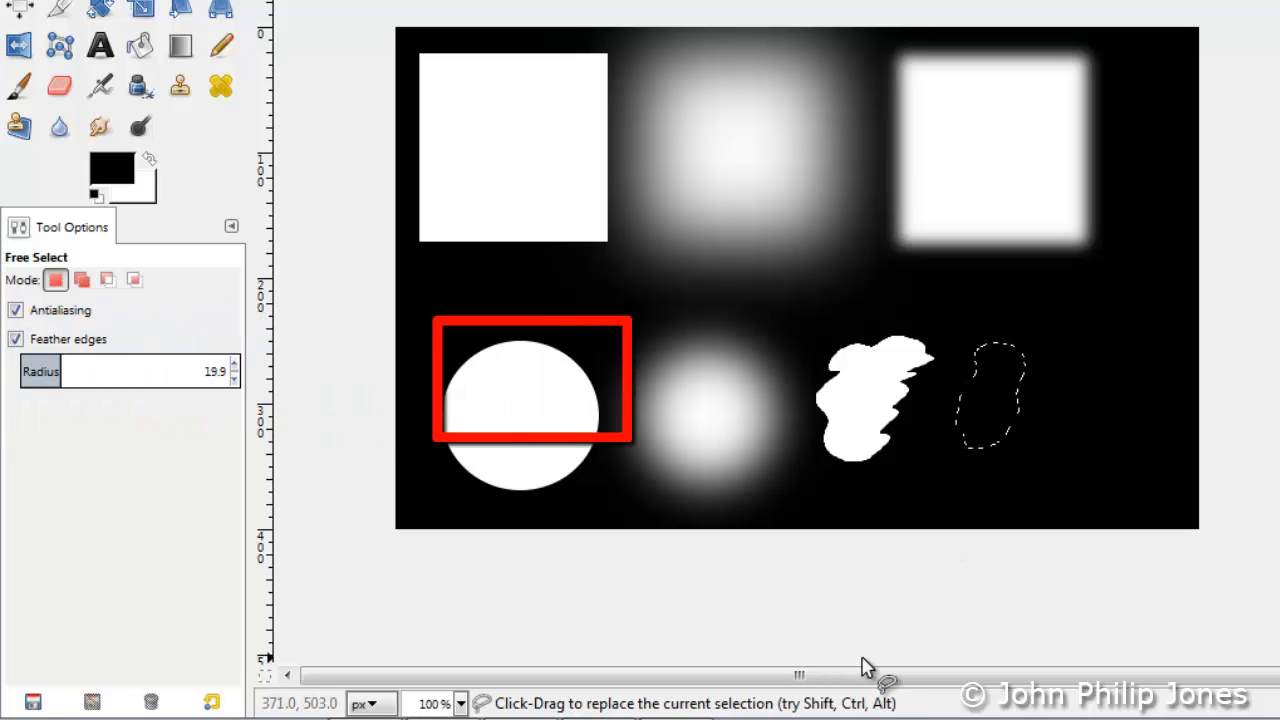
- Fill the feathered freehand outline with white to complete the bottom row of shapes
left_click(992, 396)
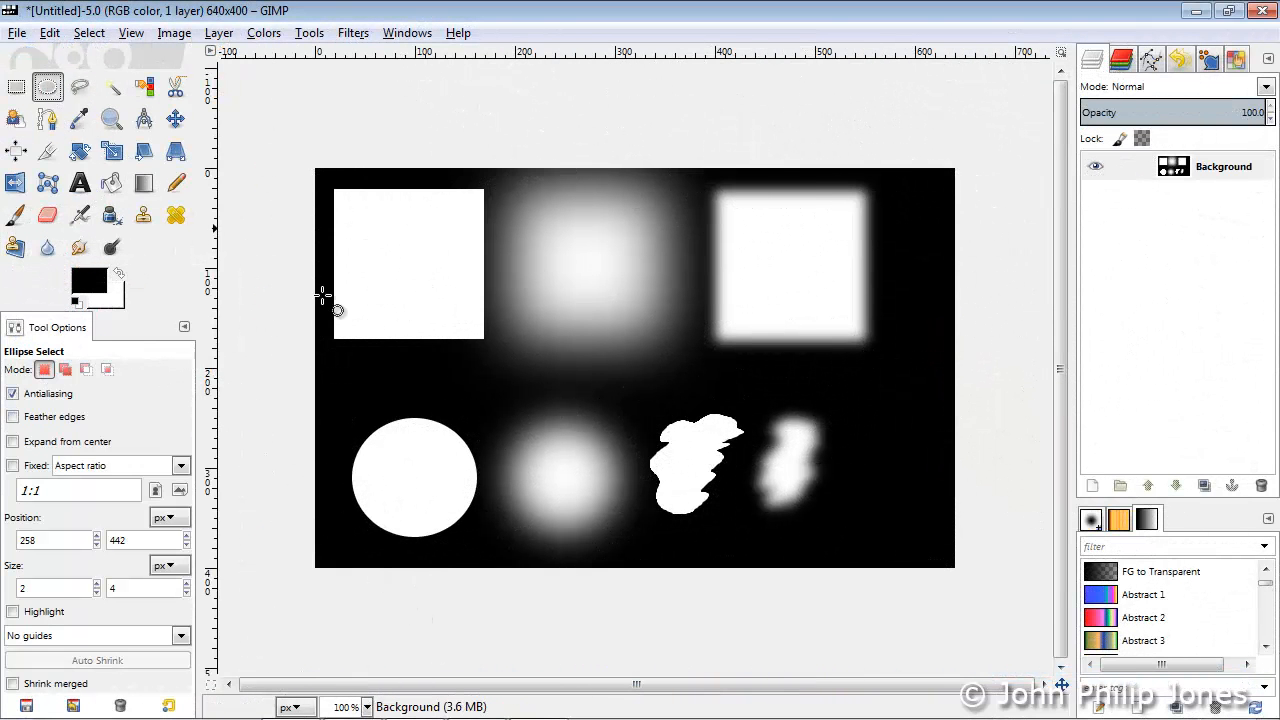
- Draw a small ellipse at bottom right and feather its selection by 50 px
left_click_drag(850, 444, 924, 500)
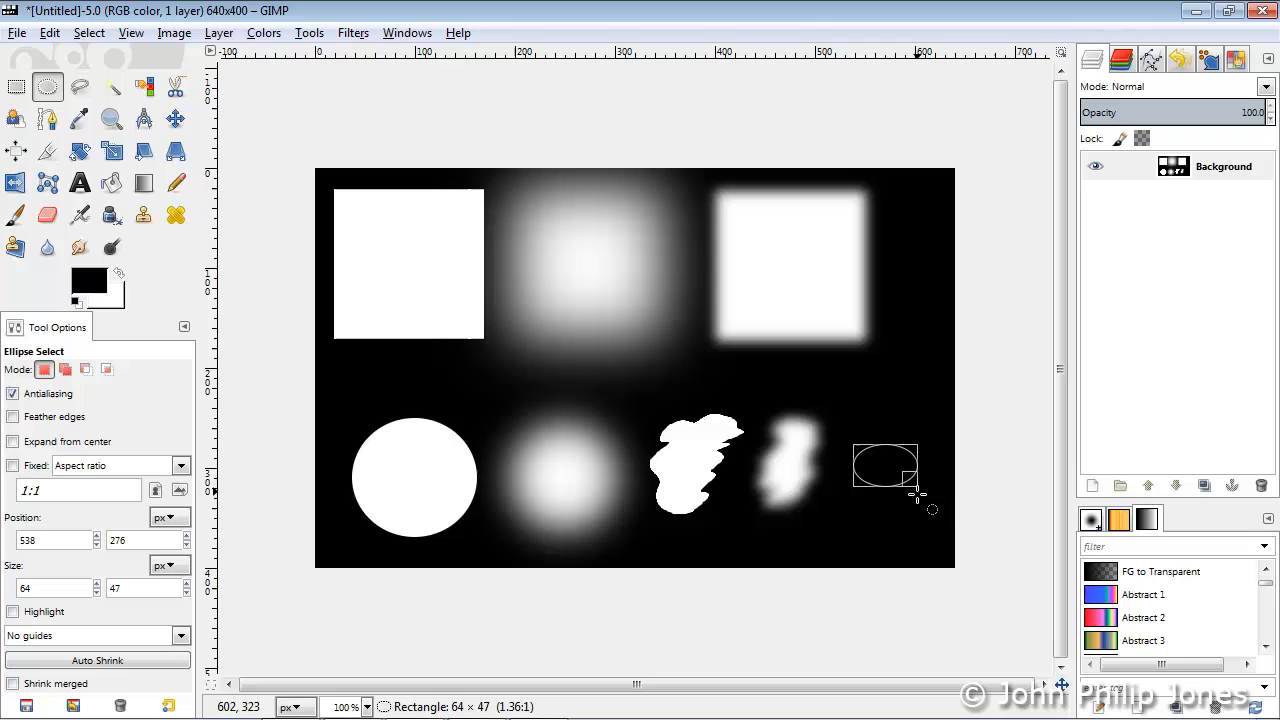
left_click_drag(884, 464, 910, 516)
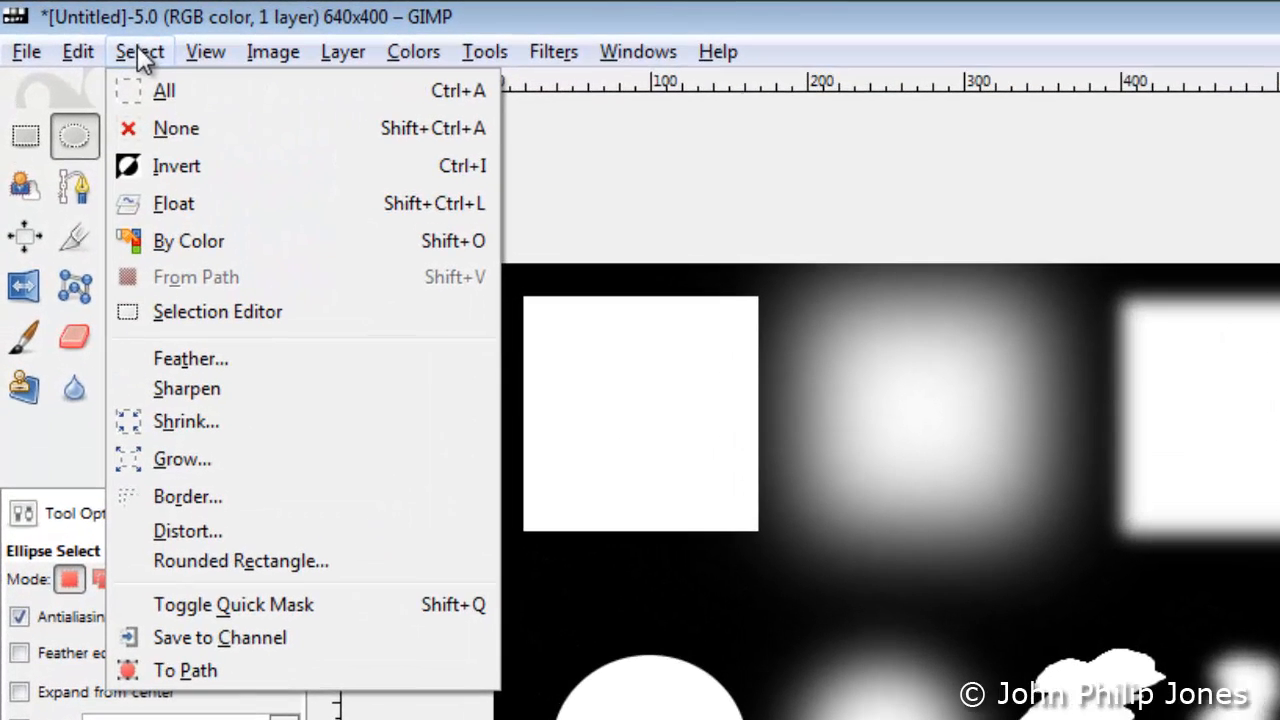
left_click(190, 358)
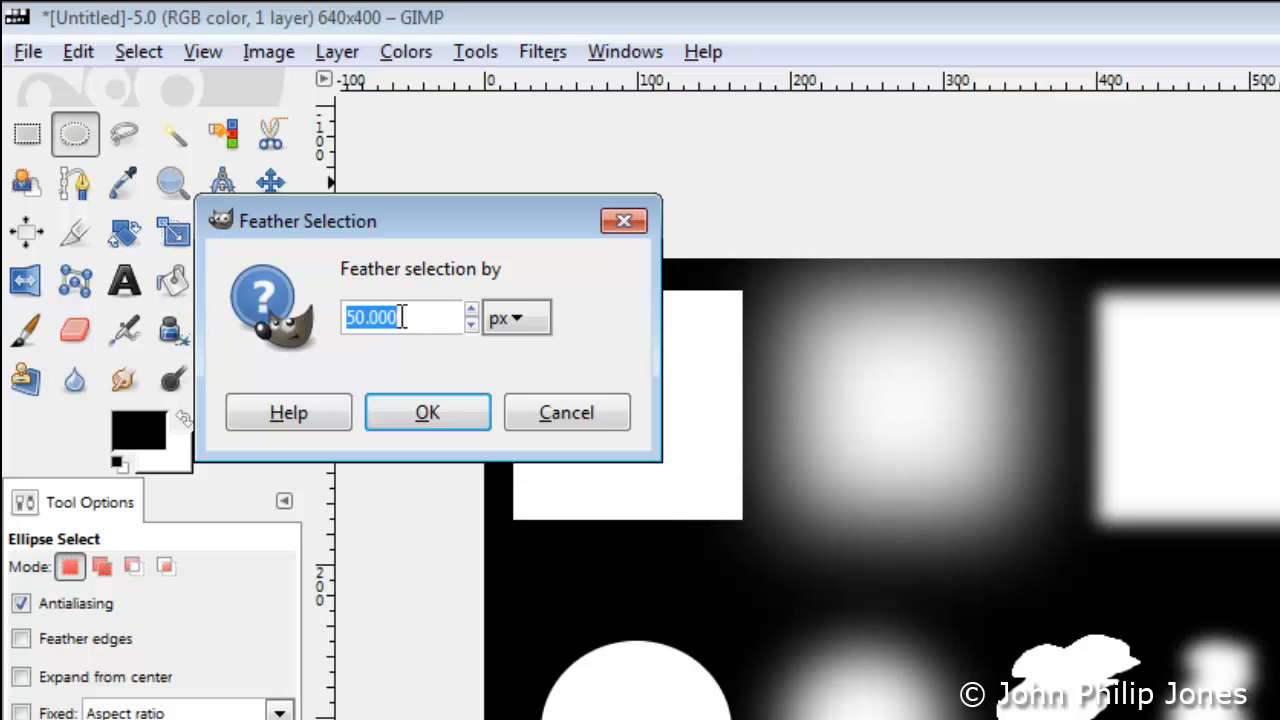
left_click(428, 412)
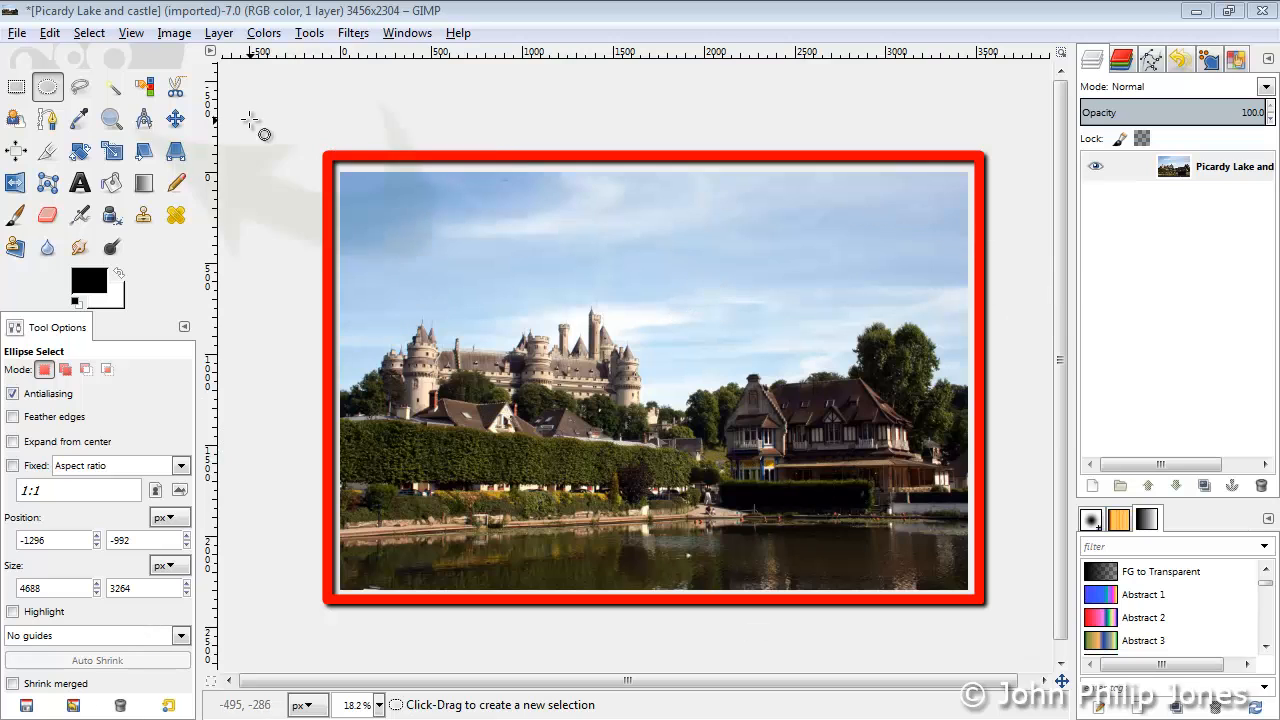
- Zoom out and draw a large feathered oval selection framing the castle photo
left_click(112, 120)
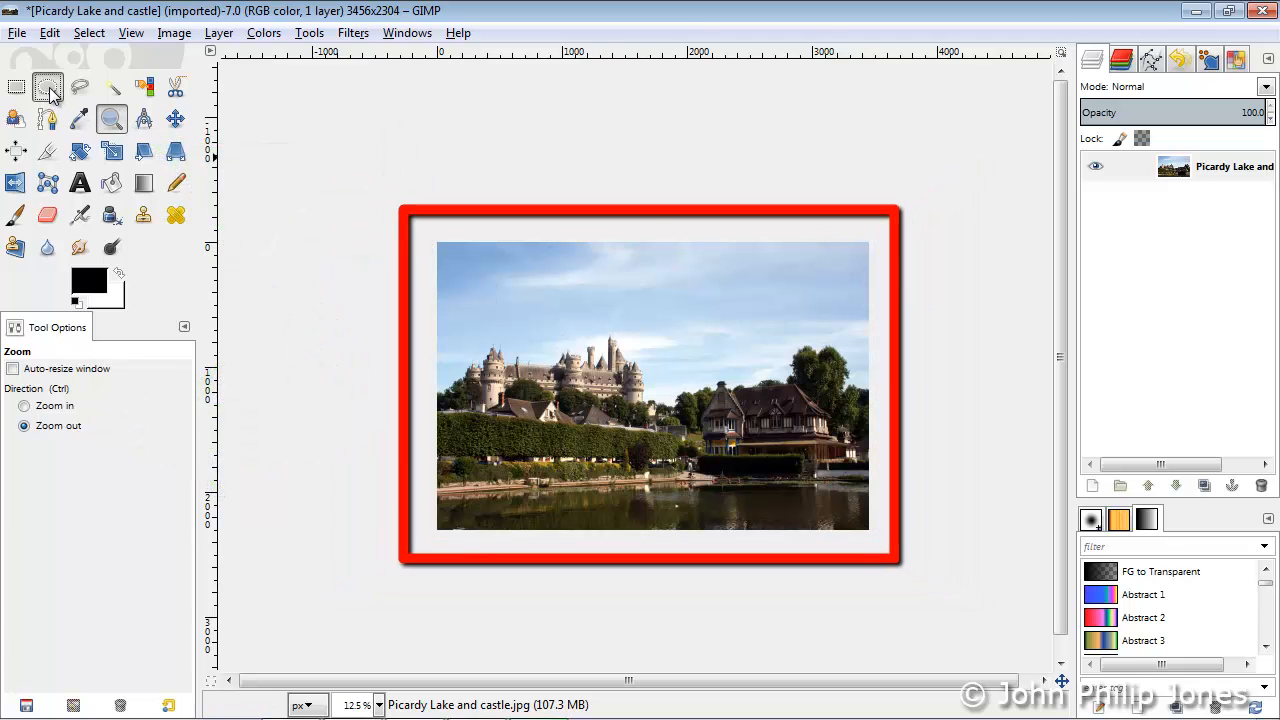
left_click(48, 88)
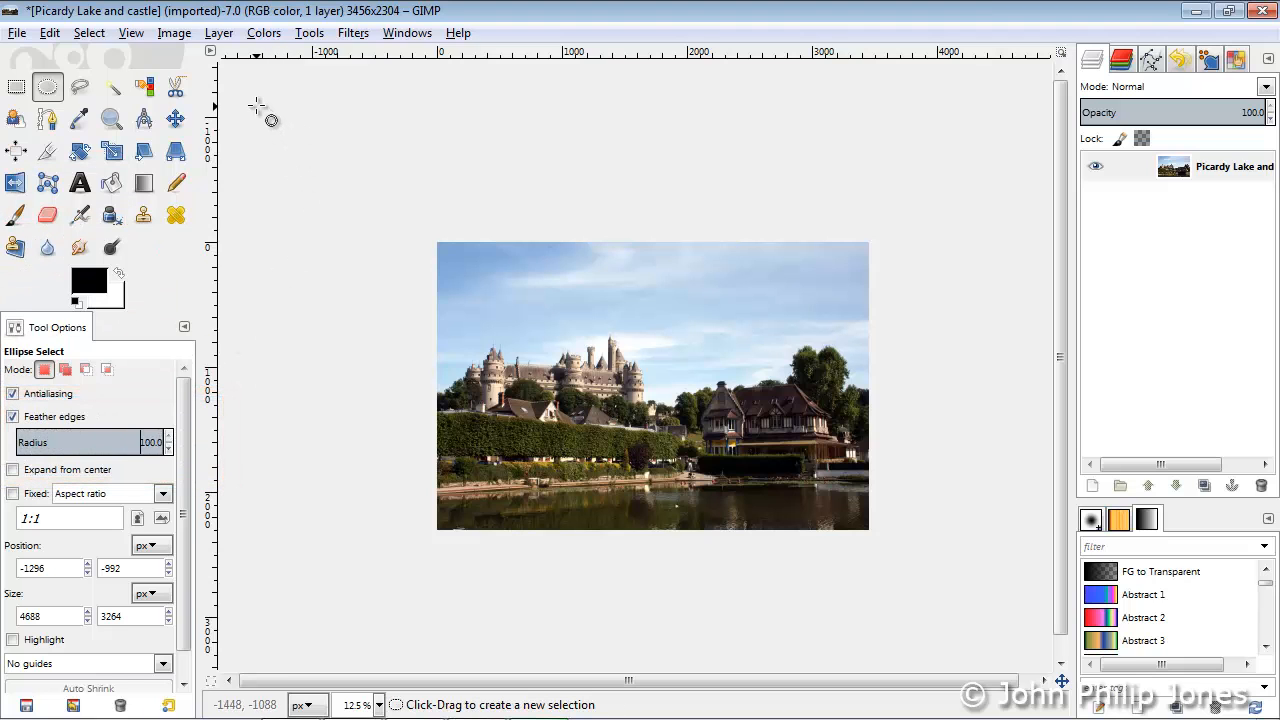
left_click_drag(258, 104, 856, 524)
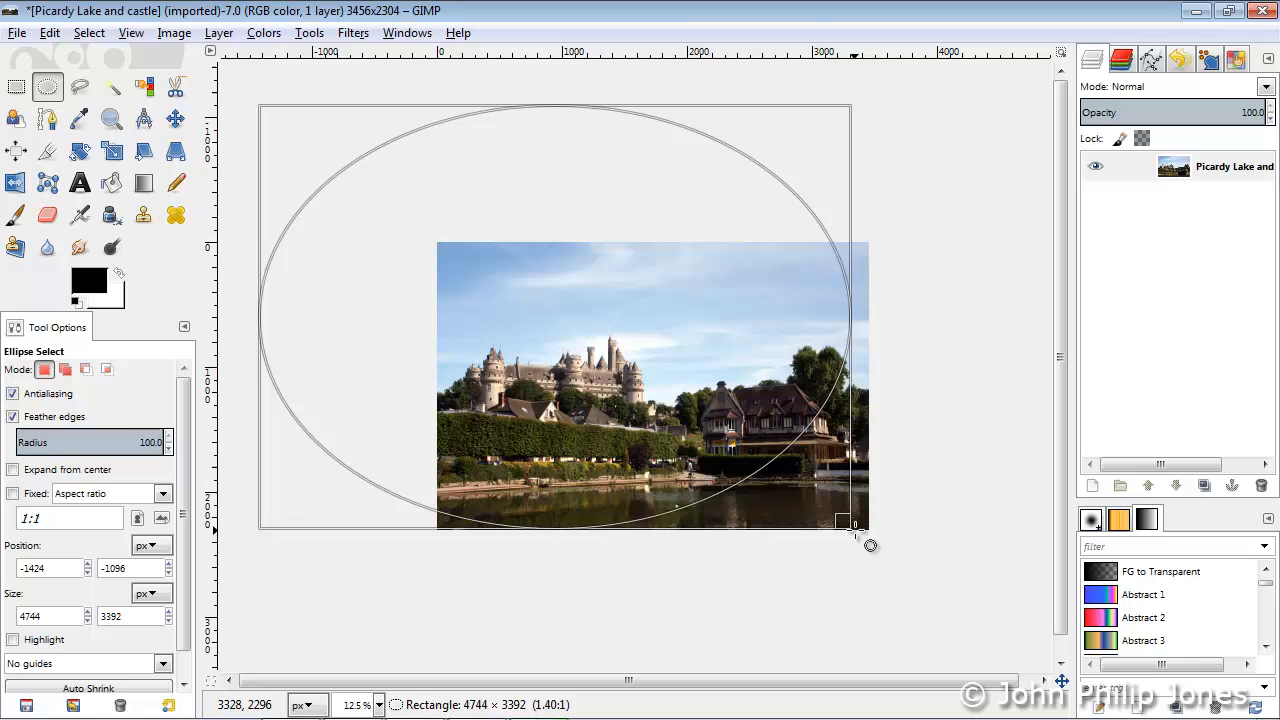
left_click_drag(852, 524, 862, 524)
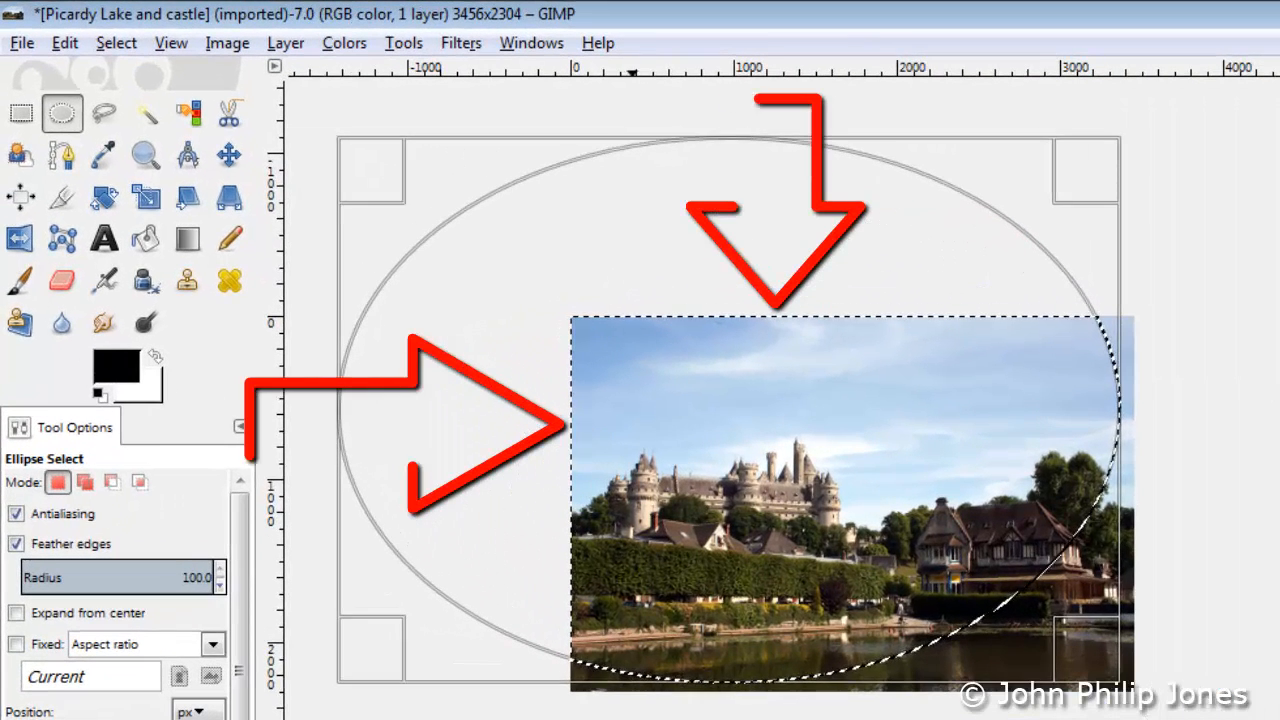
left_click(116, 42)
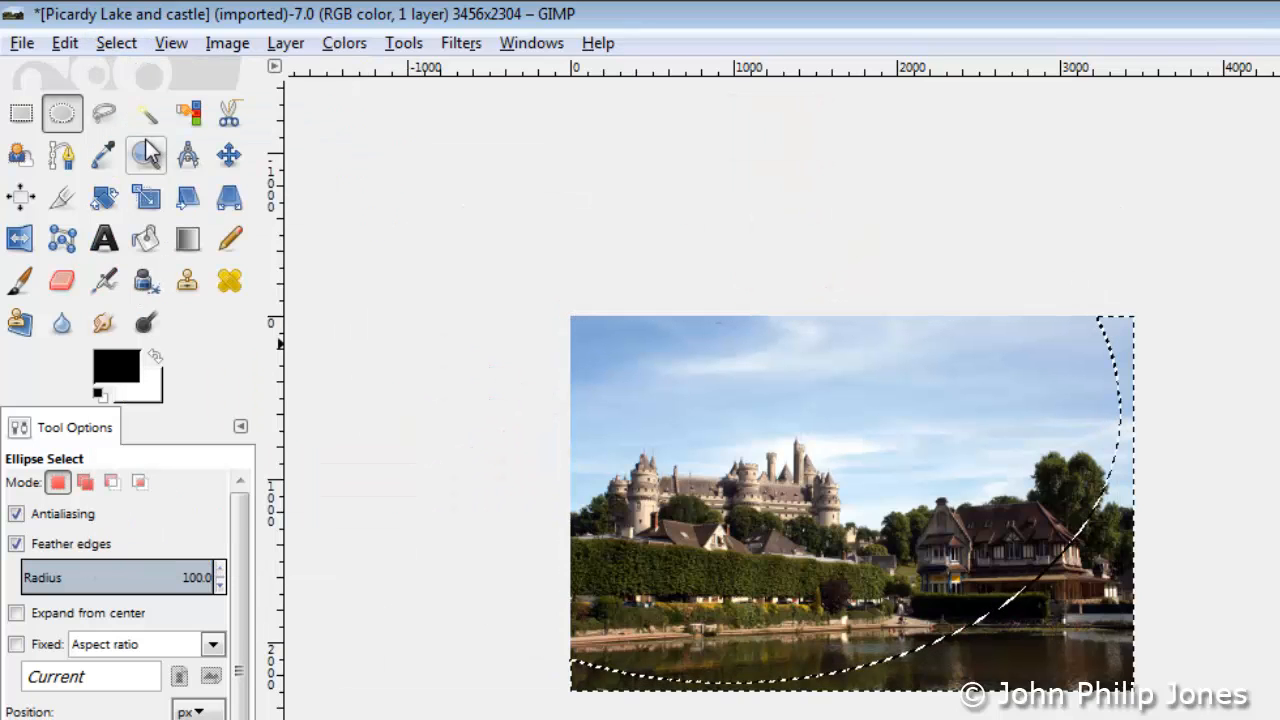
mouse_move(144, 156)
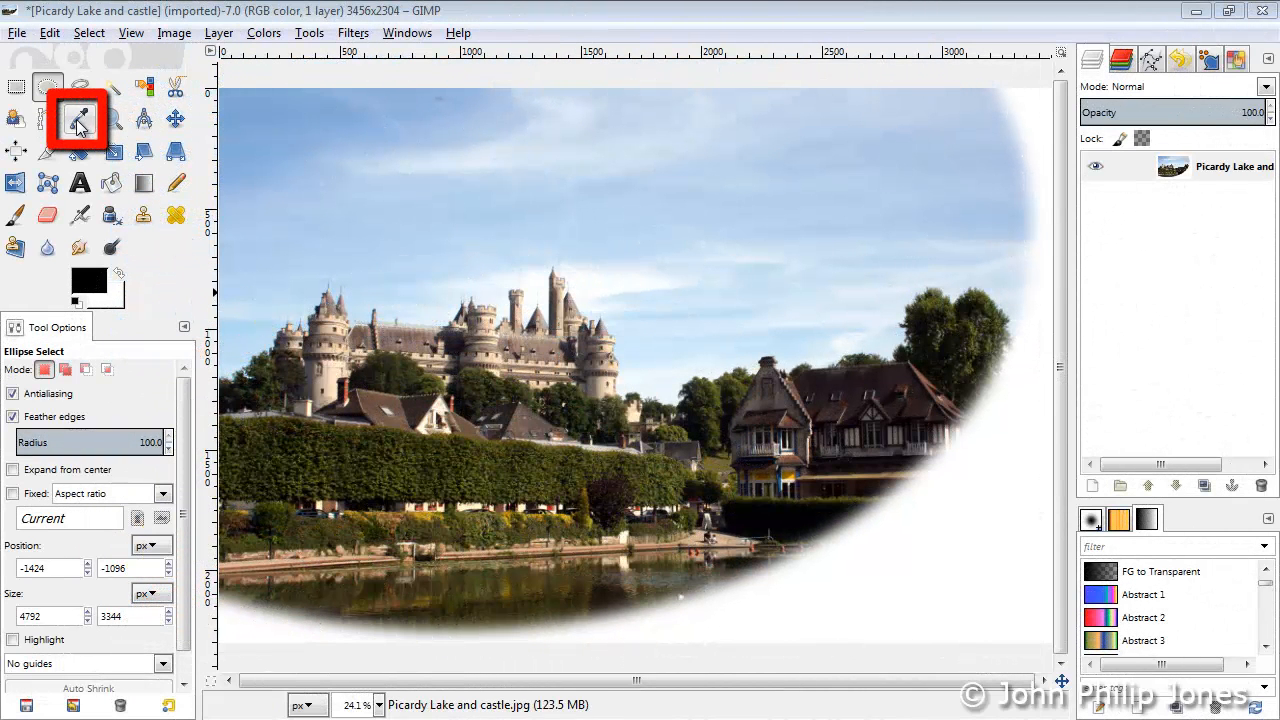
- Choose the Text tool and set its colour to light blue
left_click(80, 120)
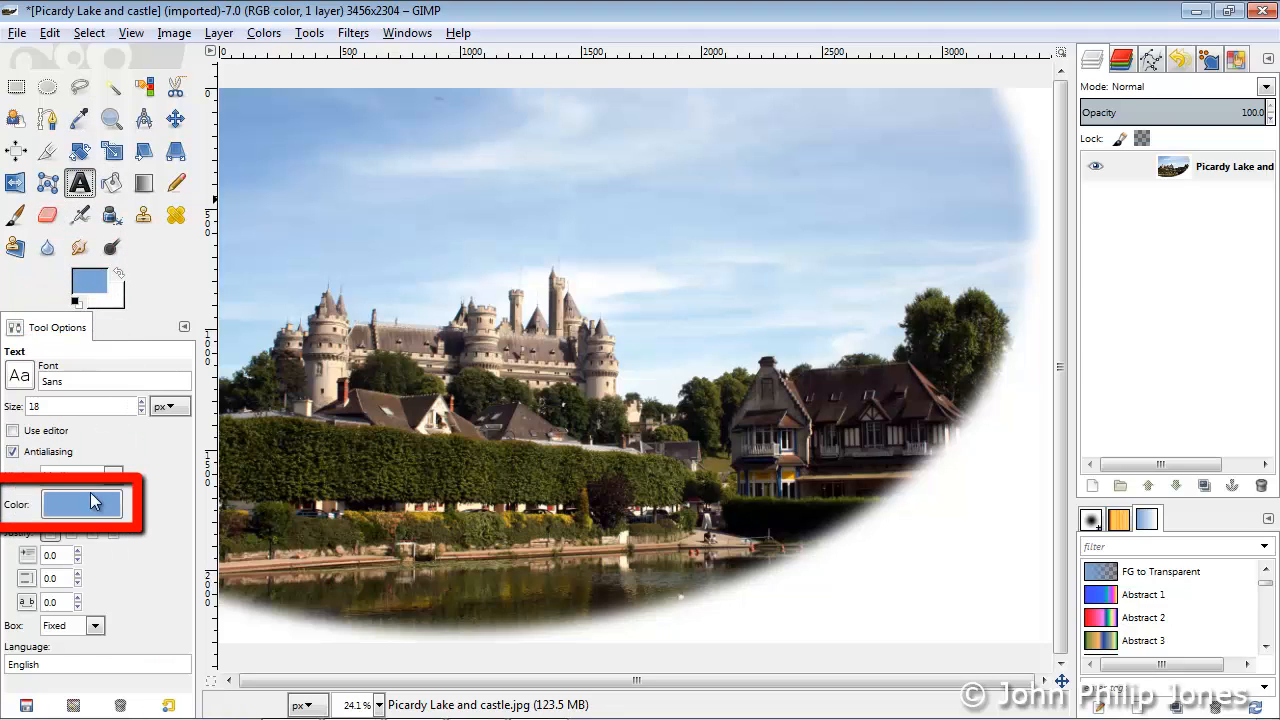
mouse_move(730, 464)
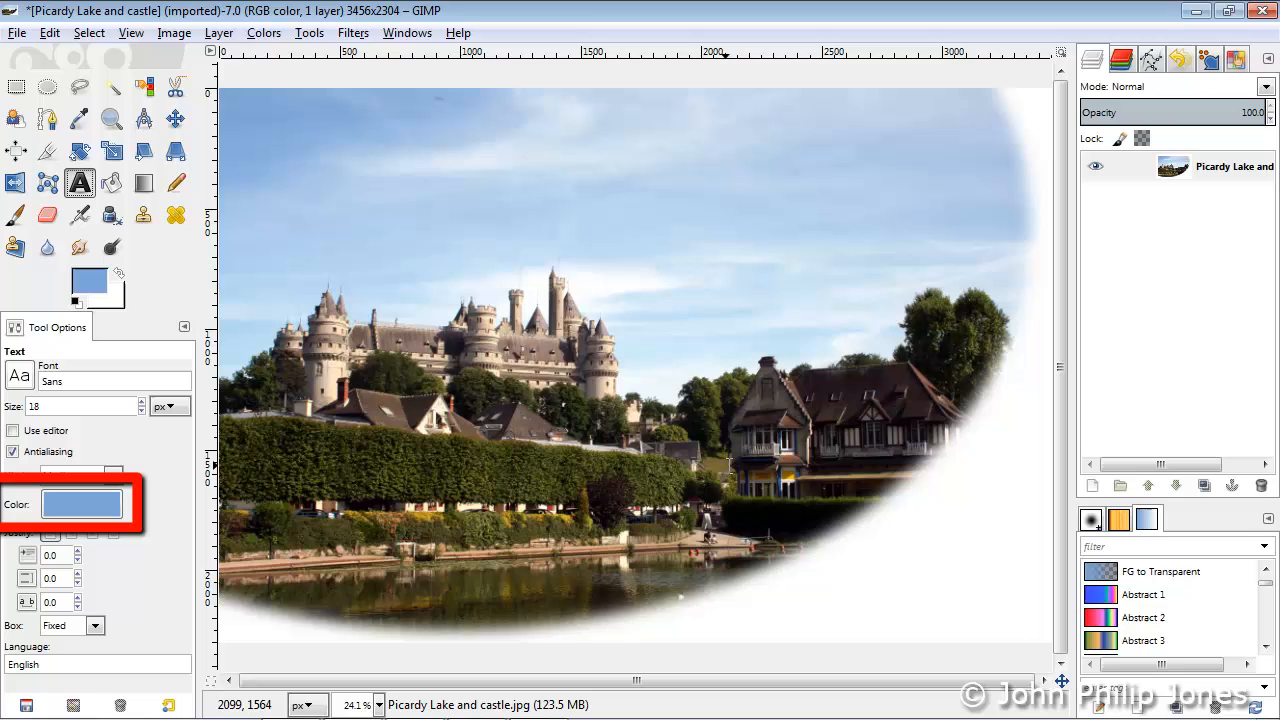
left_click(80, 476)
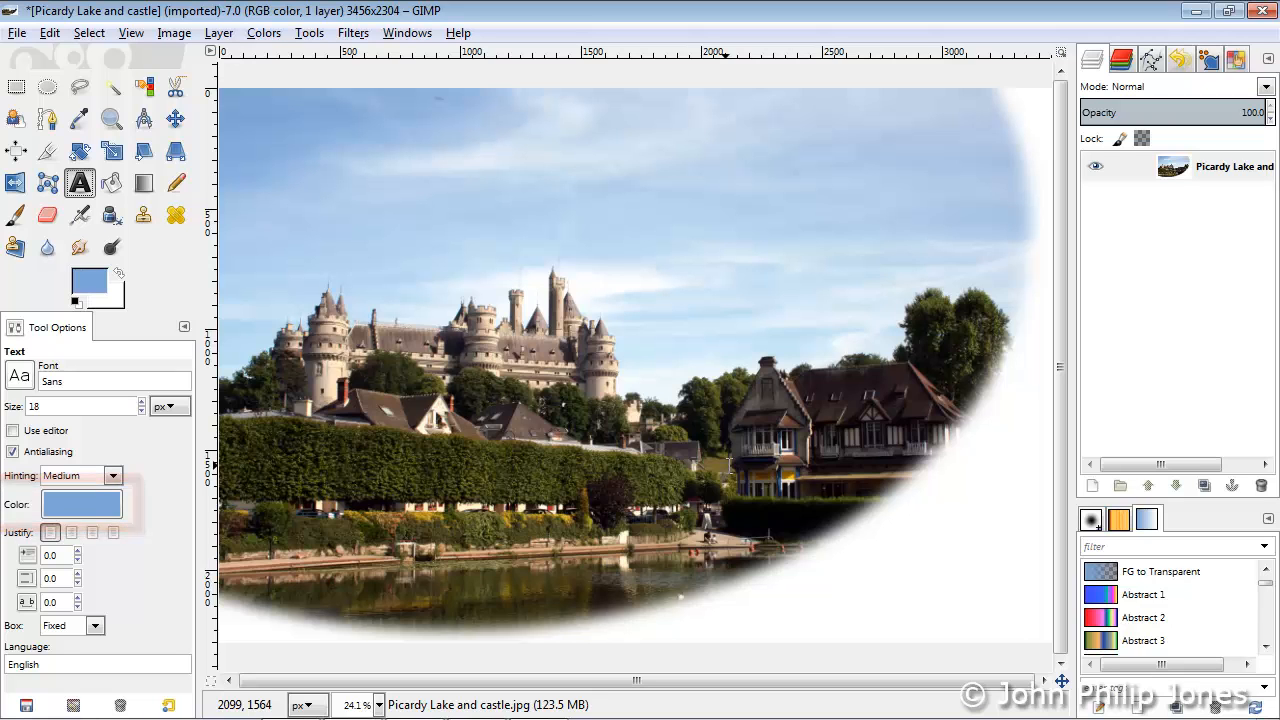
- Add 200-px light blue text 'Picardy' in the lower right of the photo
left_click_drag(730, 462, 964, 562)
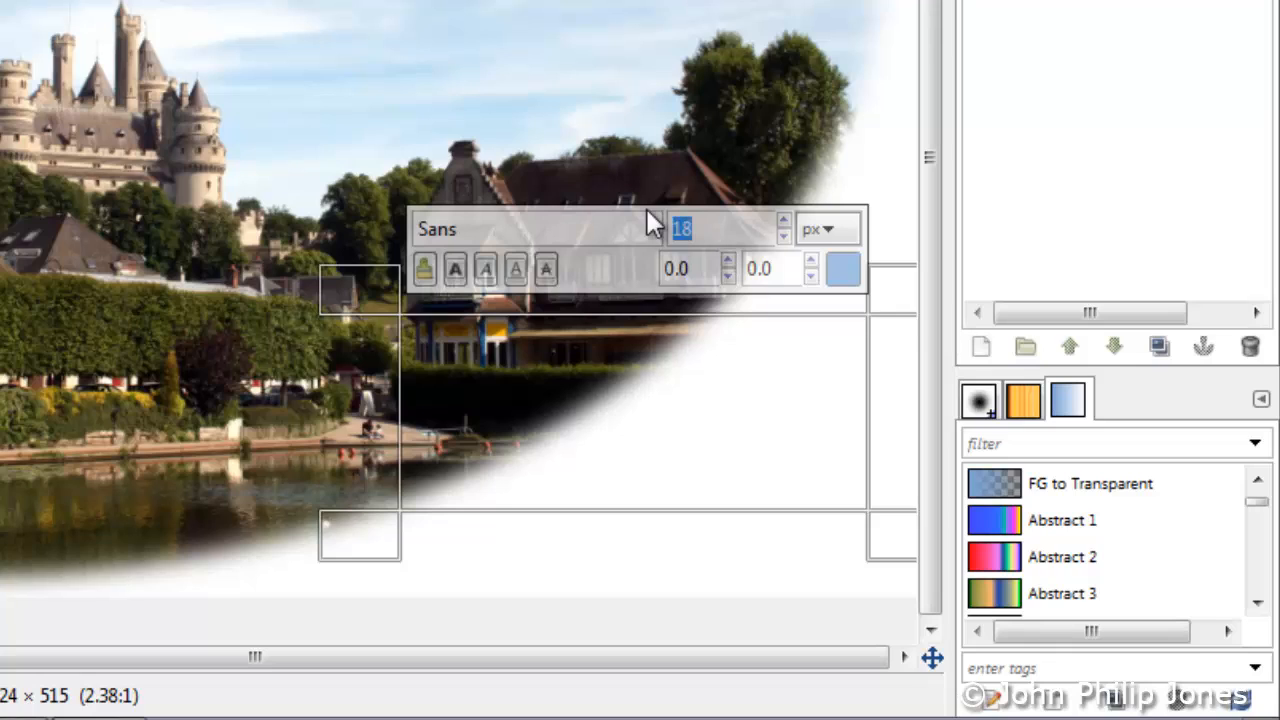
type("200")
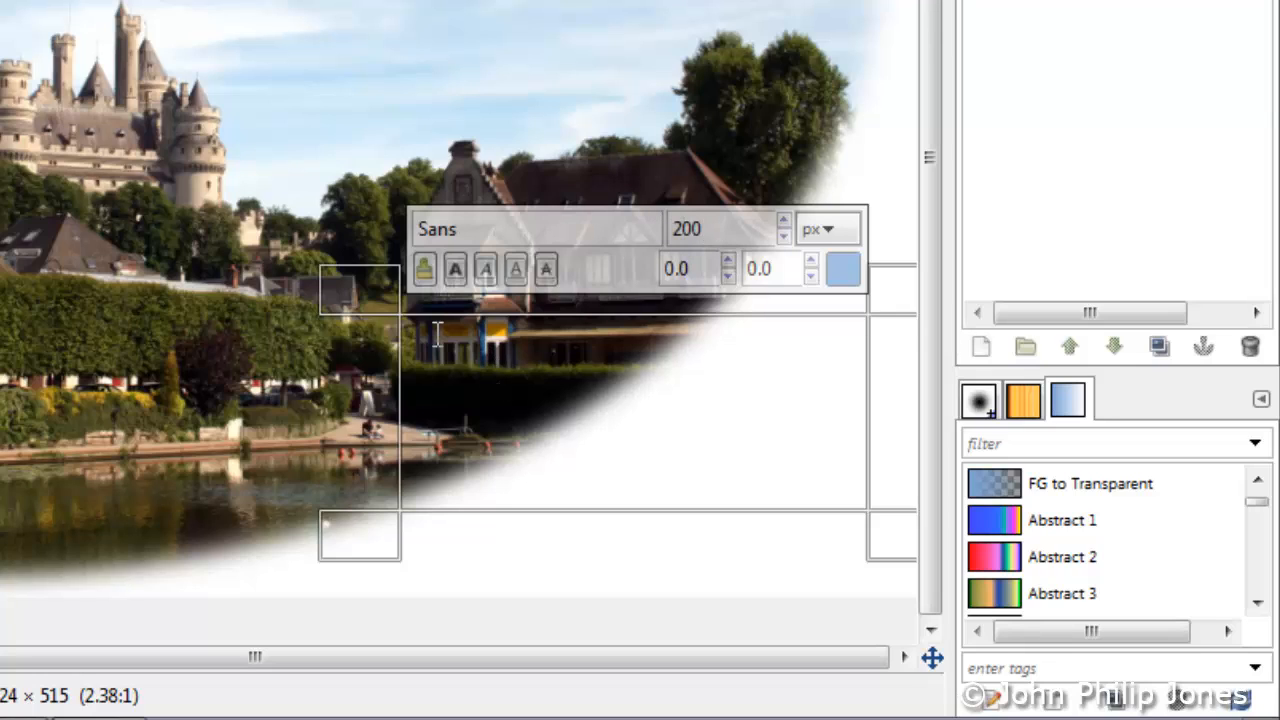
type("Picard")
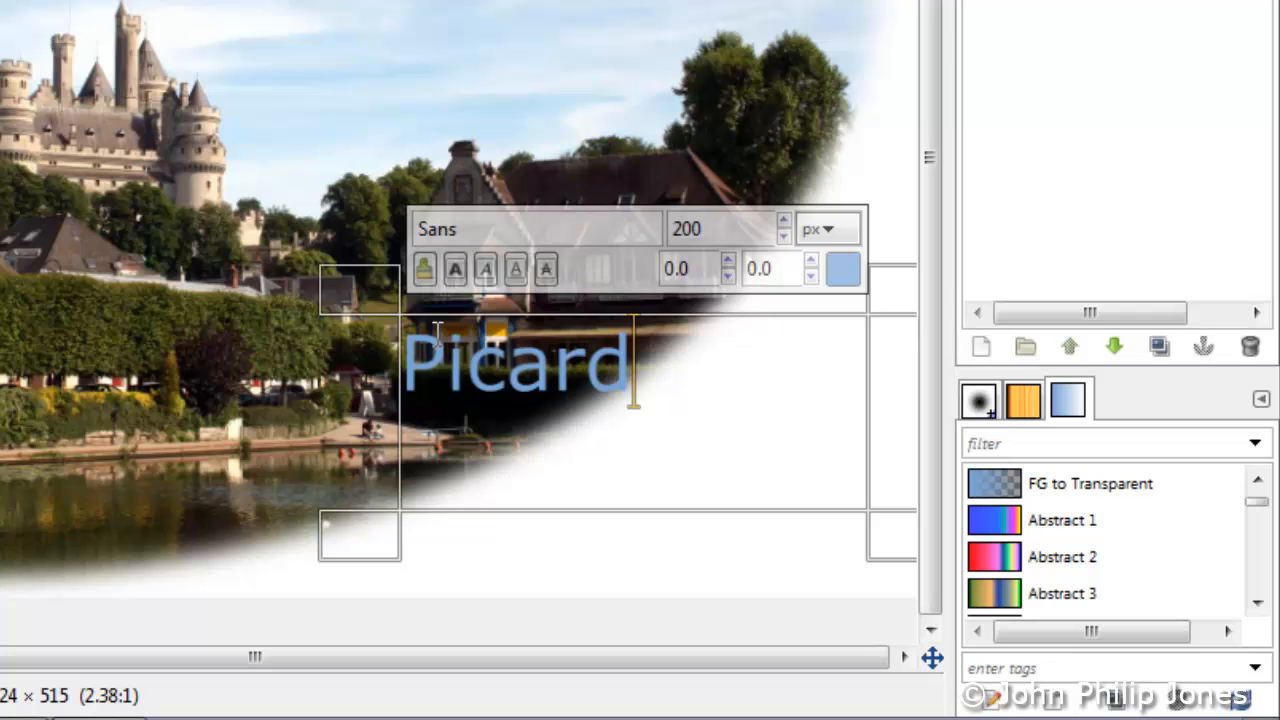
type("y")
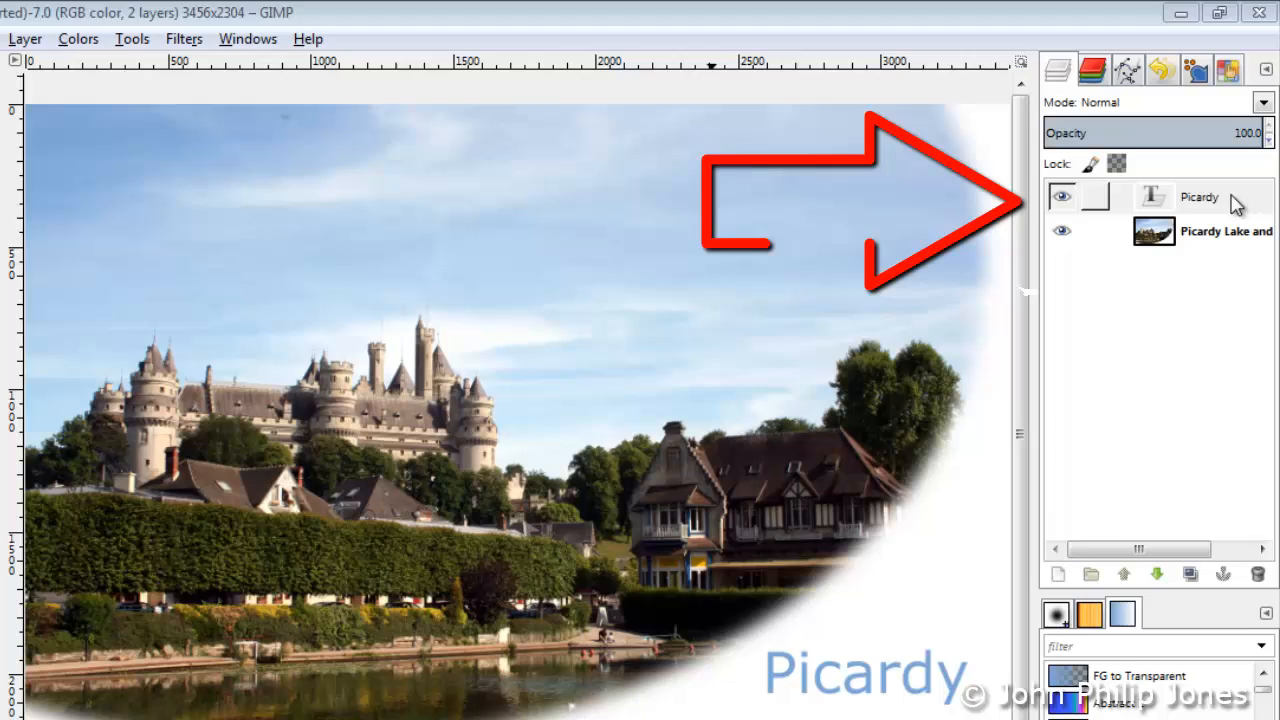
- Apply a default Drop Shadow to the Picardy text layer
left_click(178, 38)
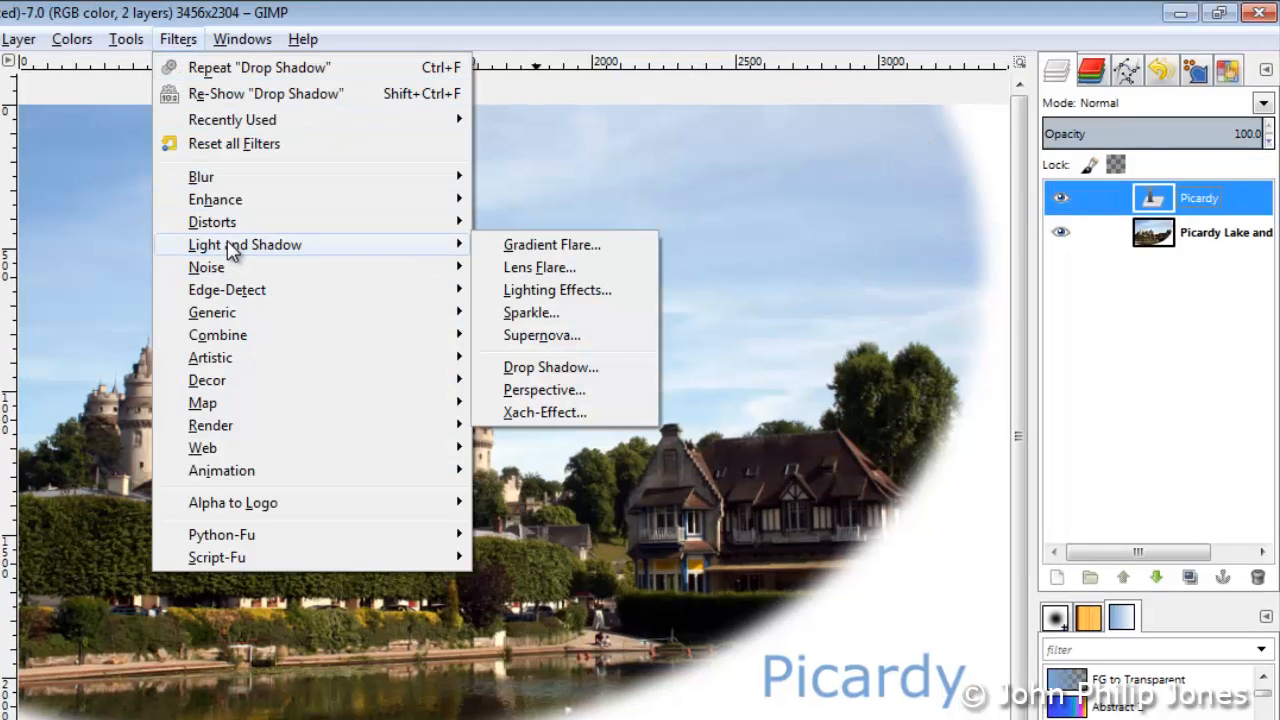
left_click(550, 368)
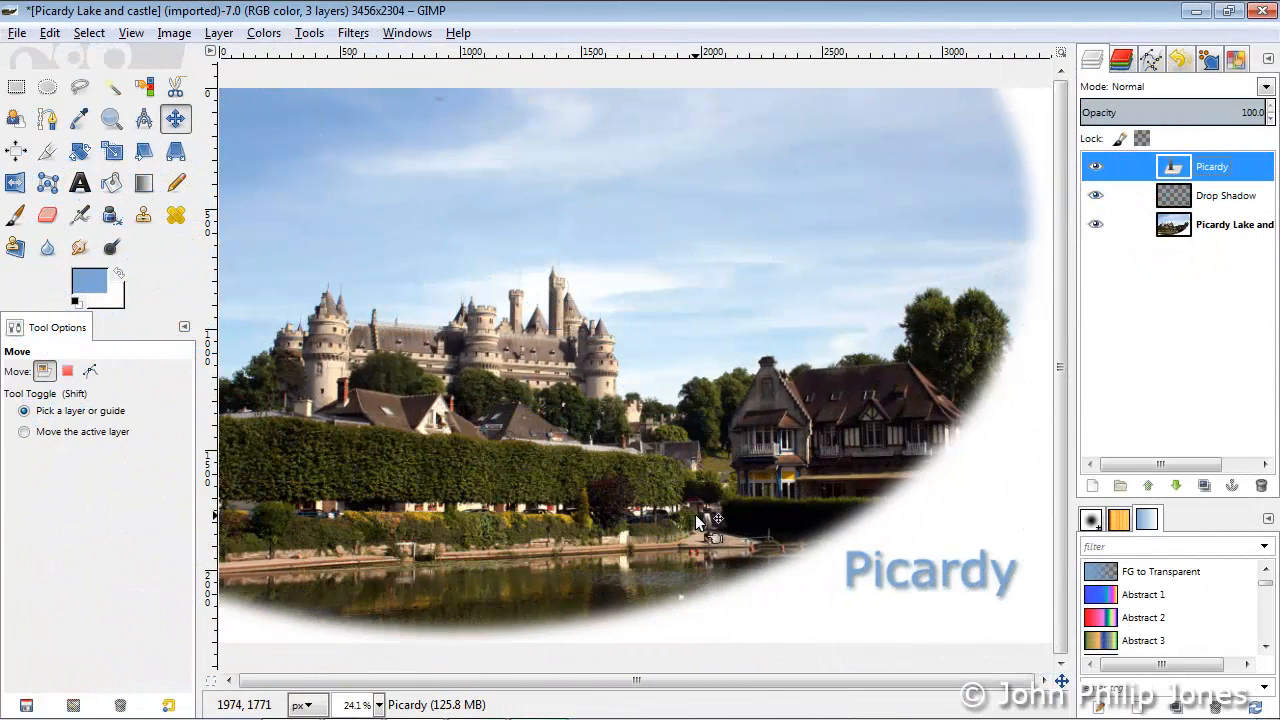
mouse_move(170, 36)
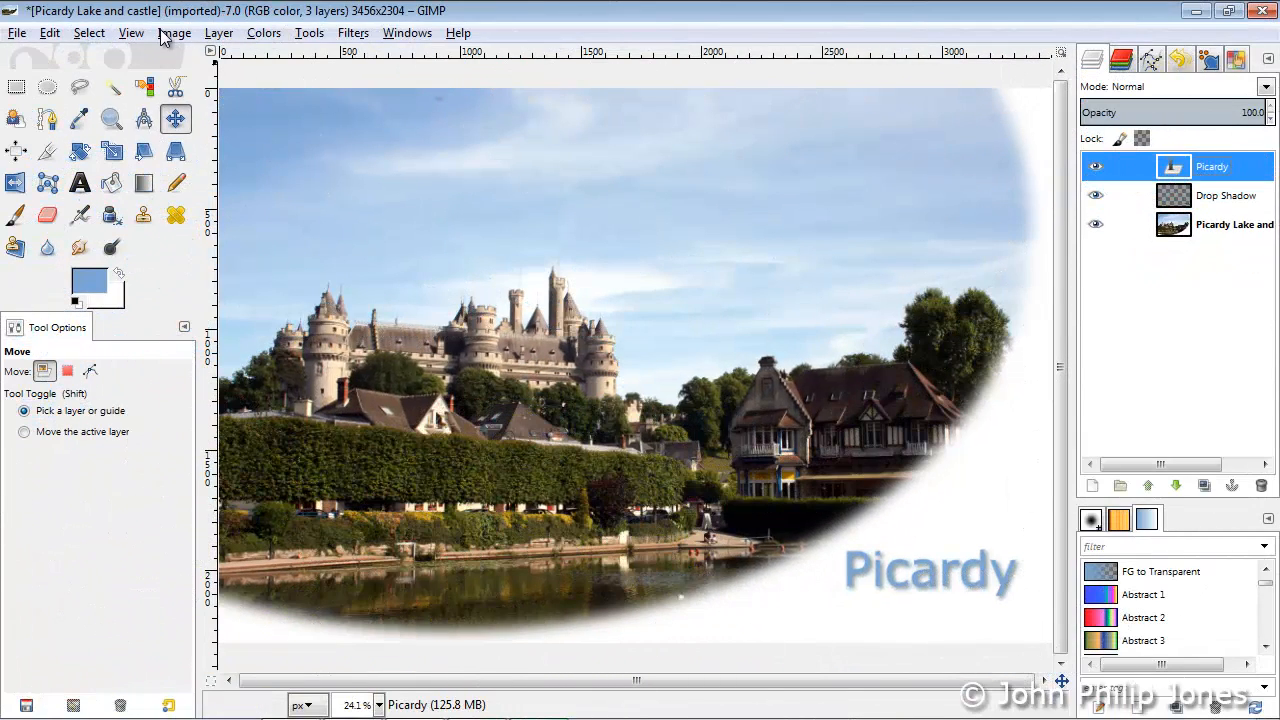
- Flatten the image into one layer and zoom out to view the whole photo
left_click(174, 32)
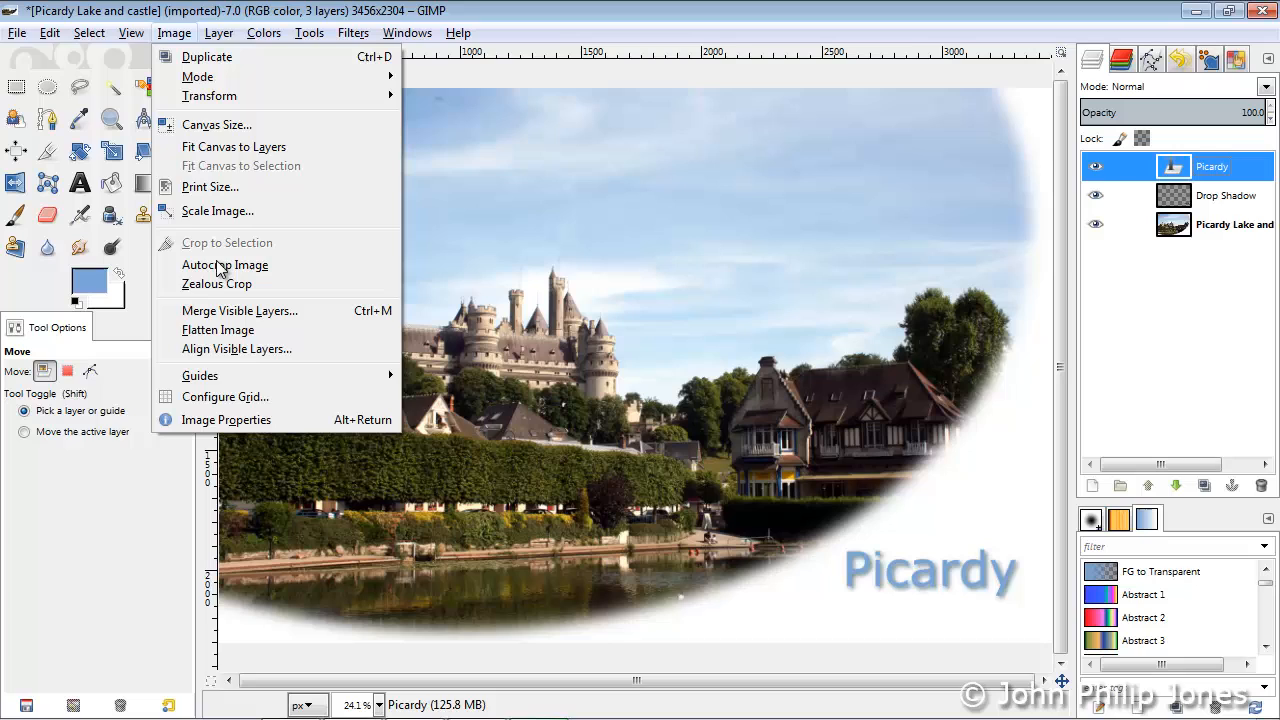
left_click(216, 328)
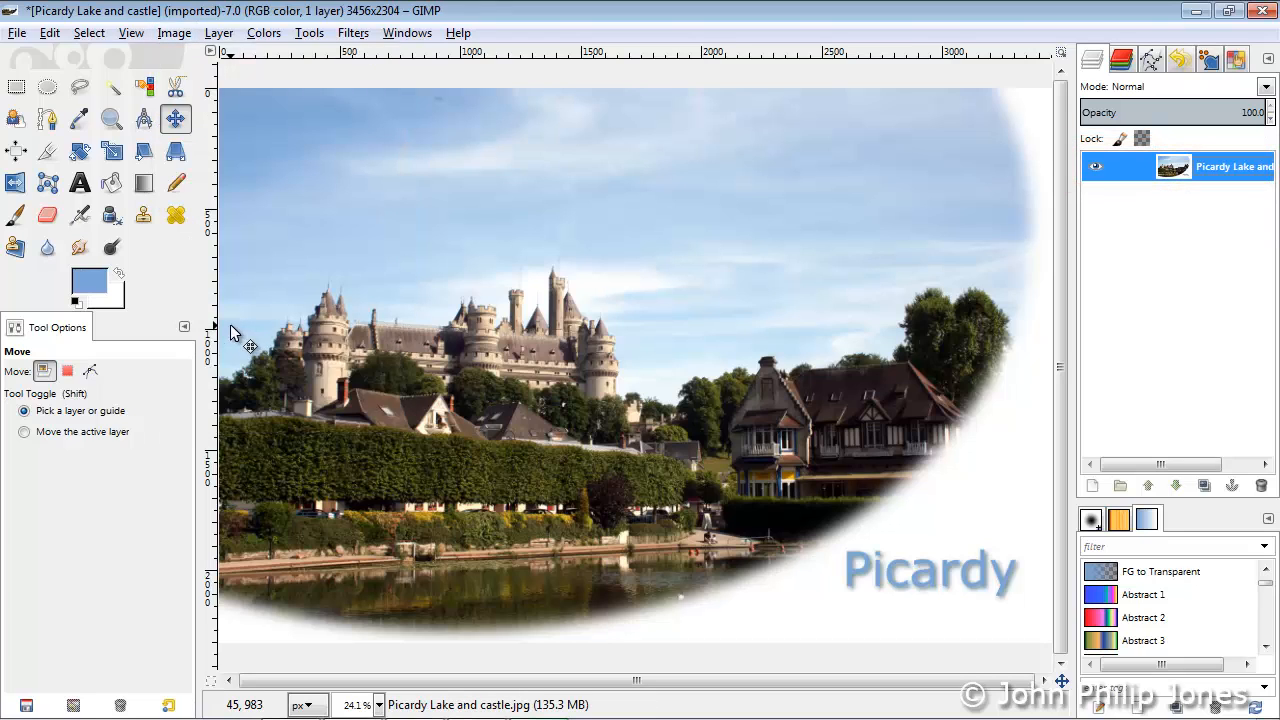
left_click(112, 118)
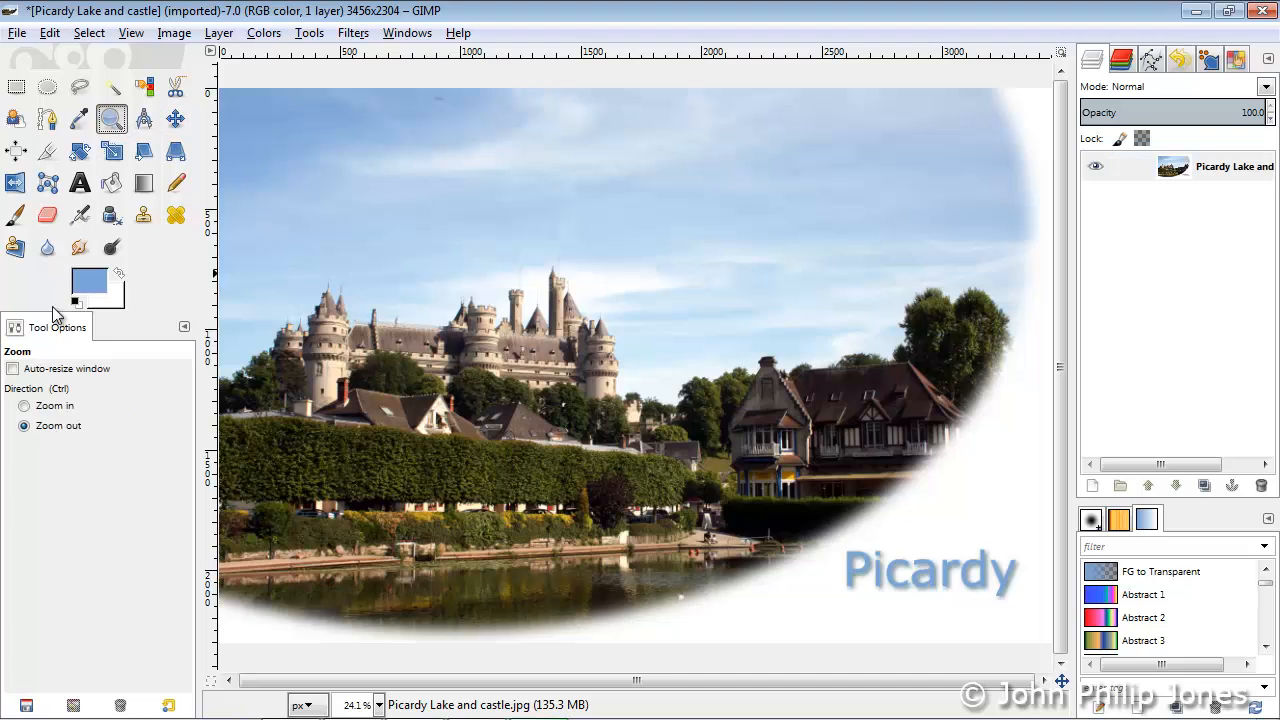
left_click(596, 390)
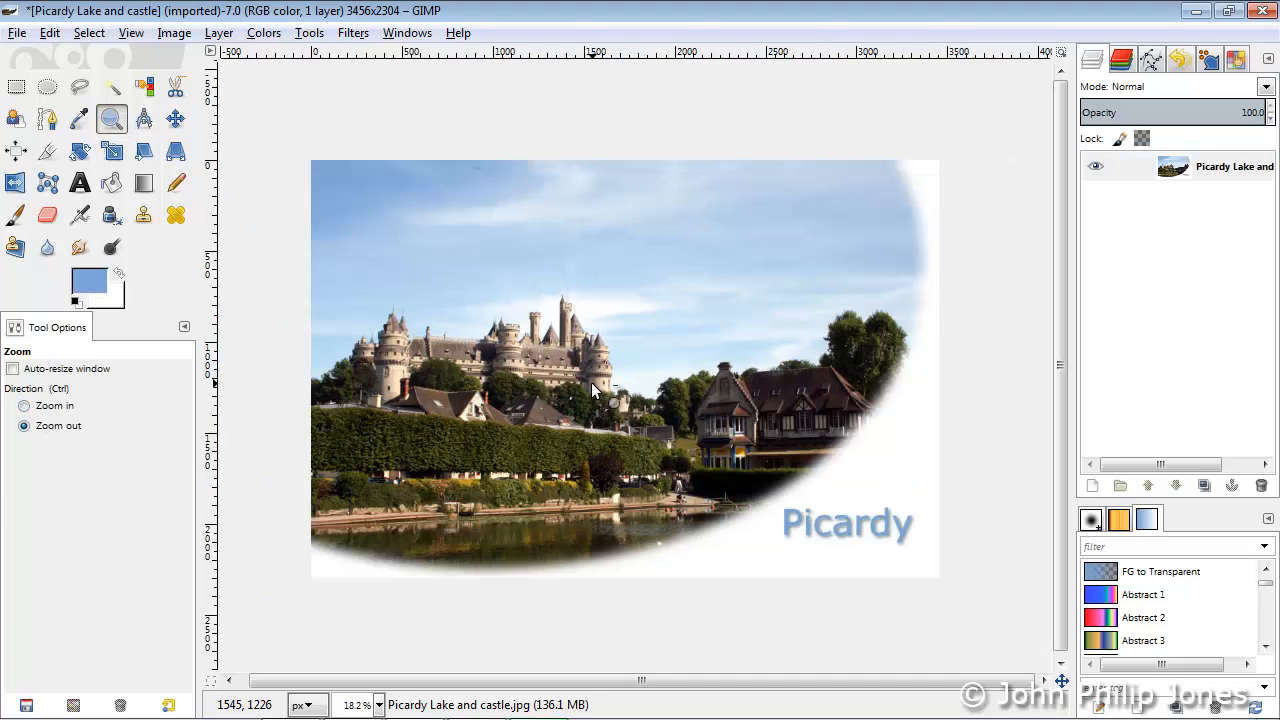
mouse_move(596, 390)
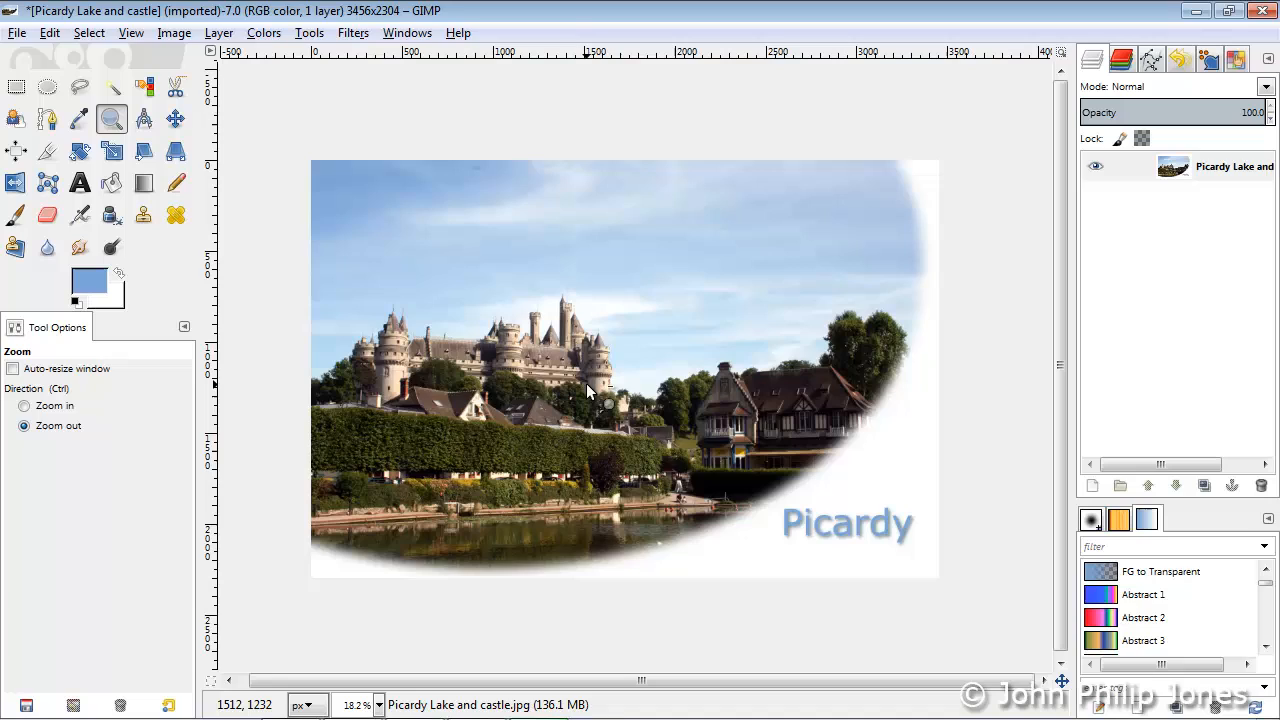